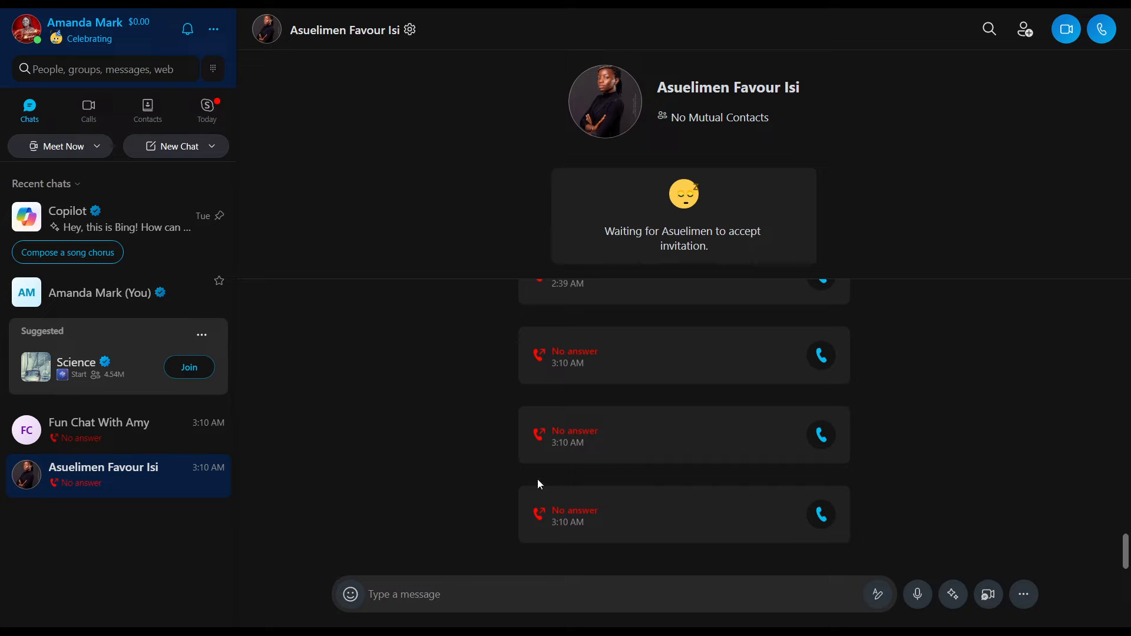
mouse_move(40, 142)
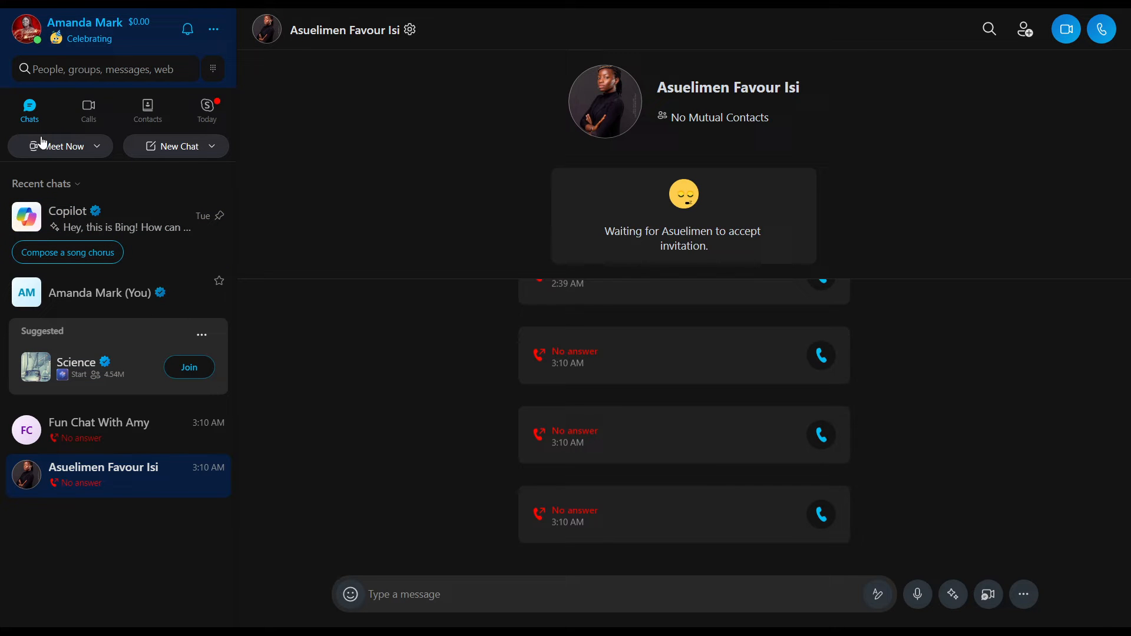
mouse_move(121, 124)
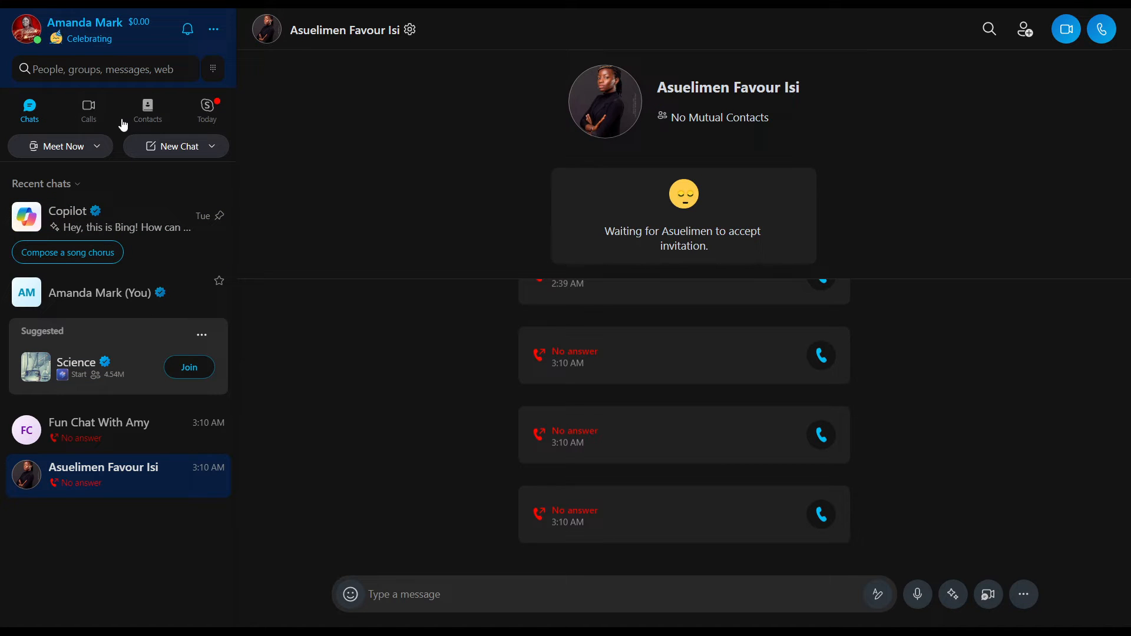
mouse_move(163, 116)
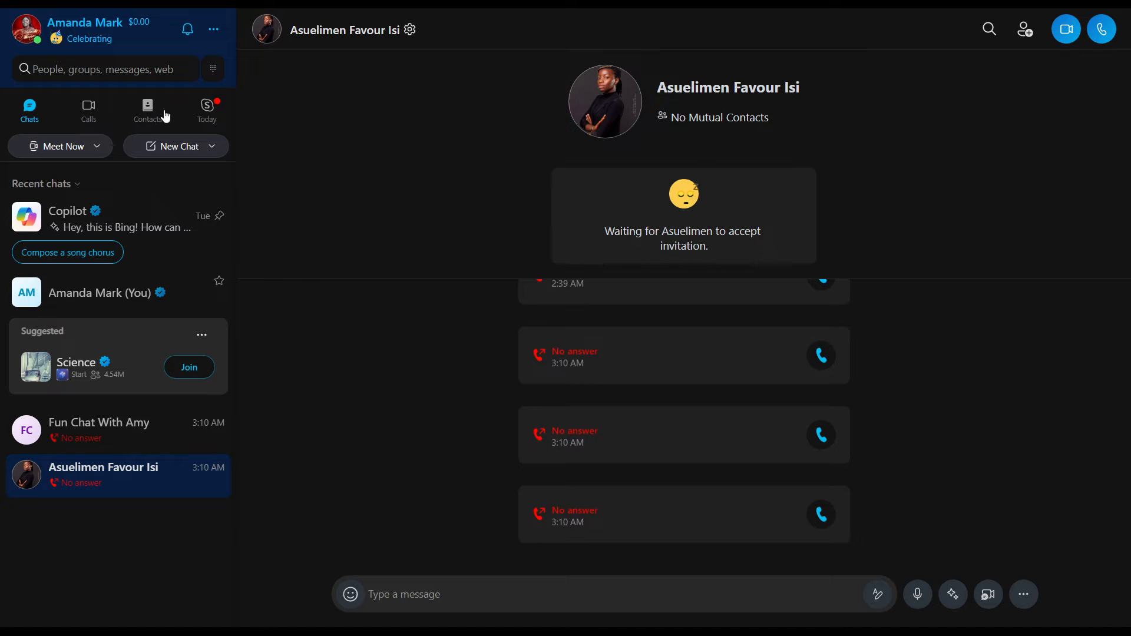
mouse_move(31, 156)
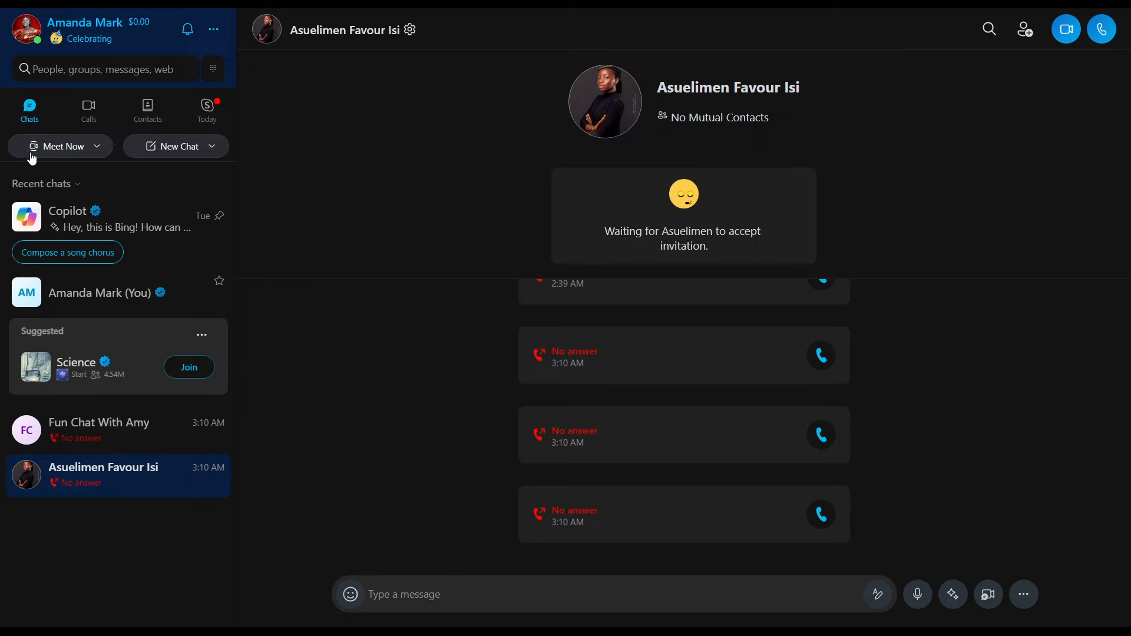
mouse_move(258, 141)
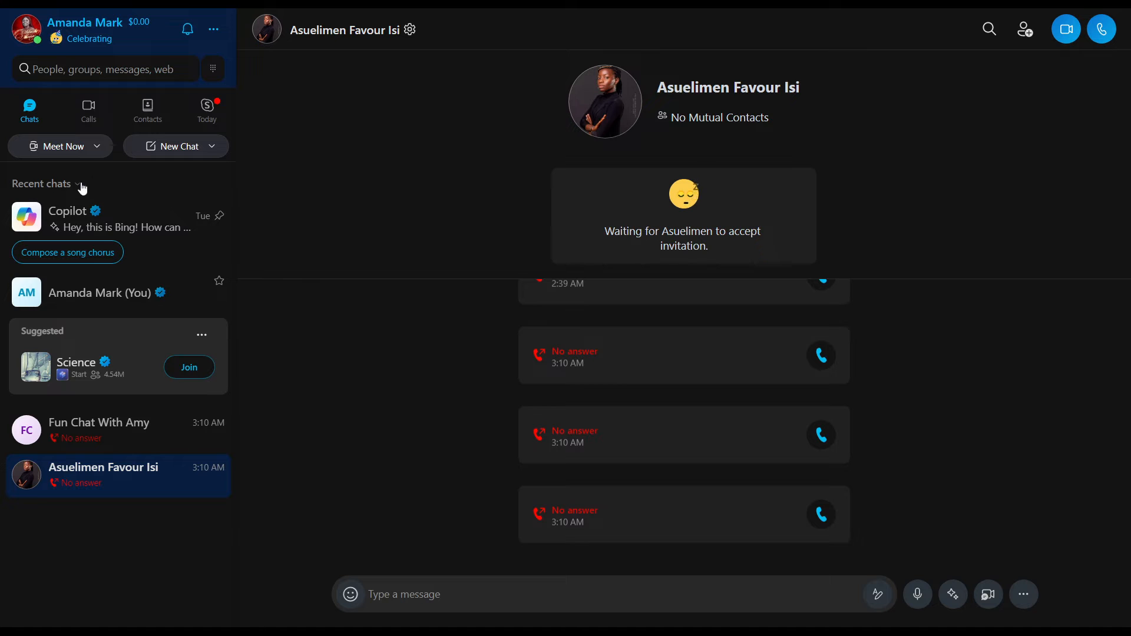
mouse_move(307, 131)
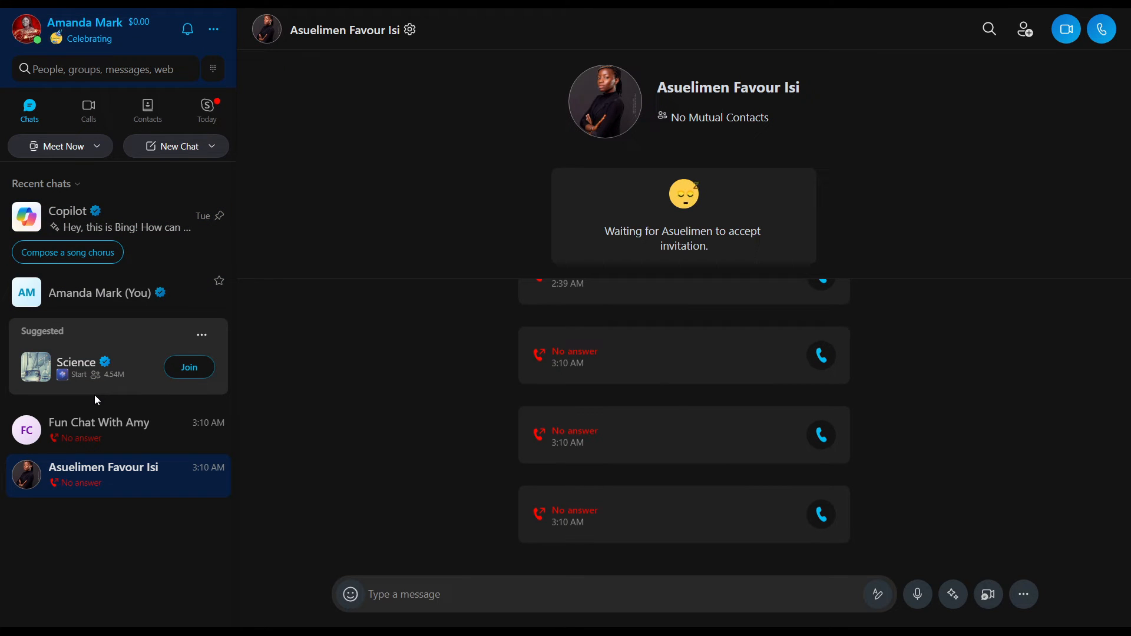
mouse_move(207, 25)
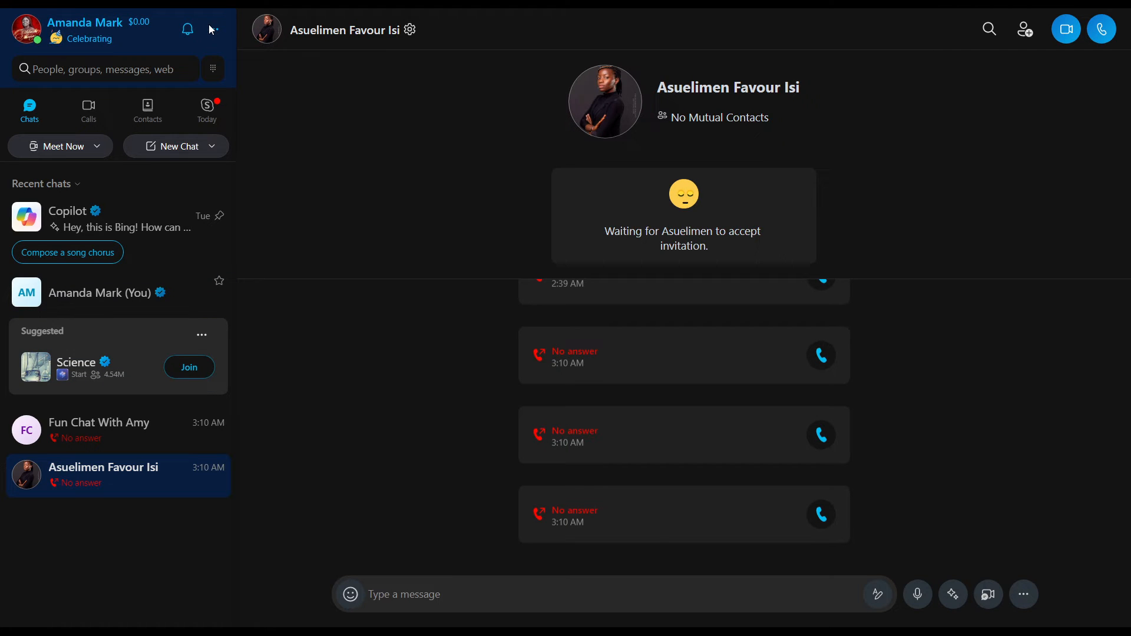
mouse_move(121, 444)
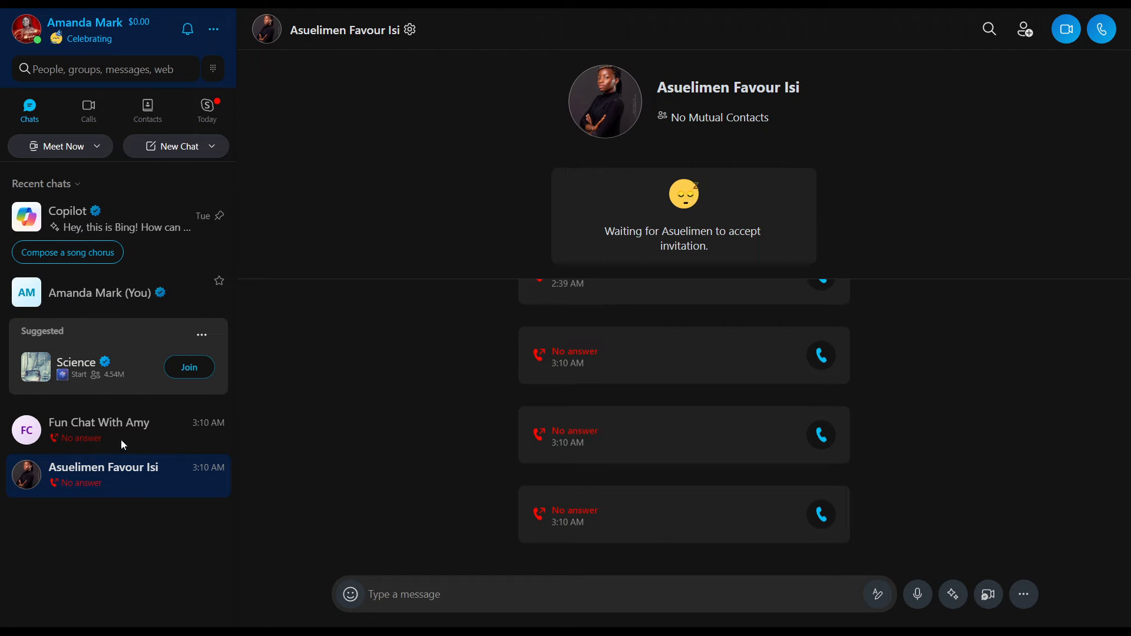
mouse_move(118, 367)
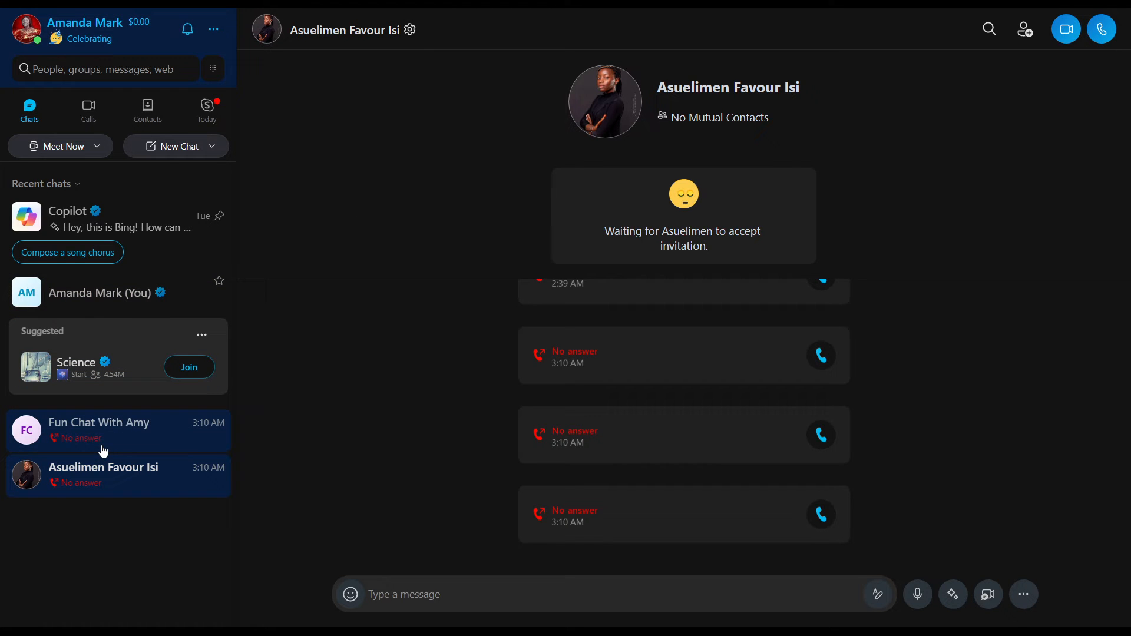
Open the Fun Chat With Amy group conversation from the recent chats list
click(102, 429)
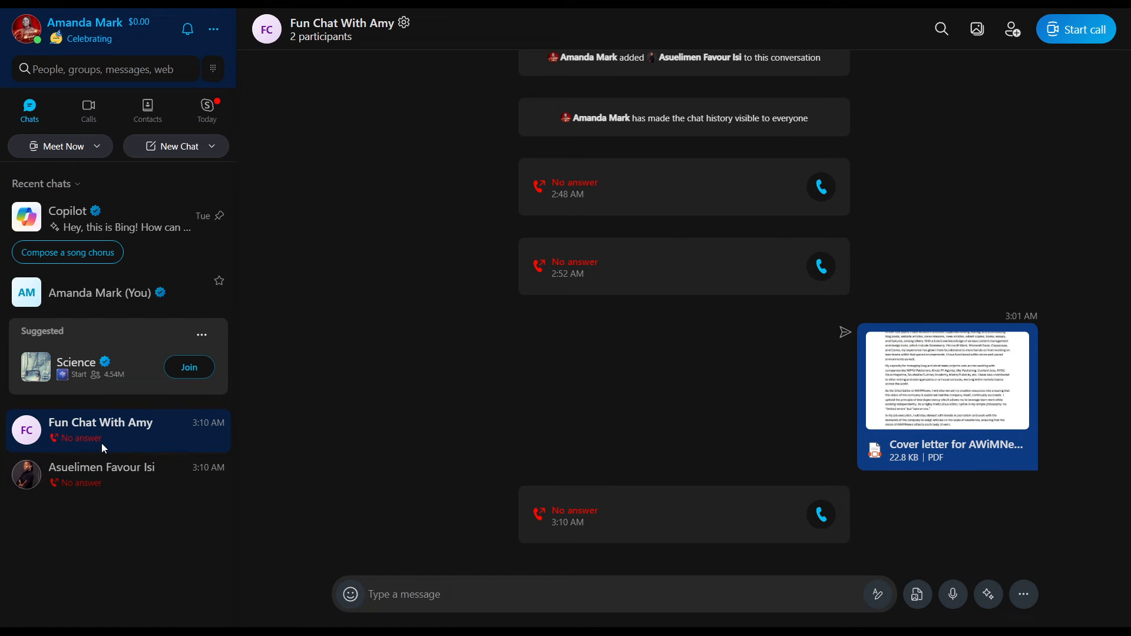
mouse_move(149, 546)
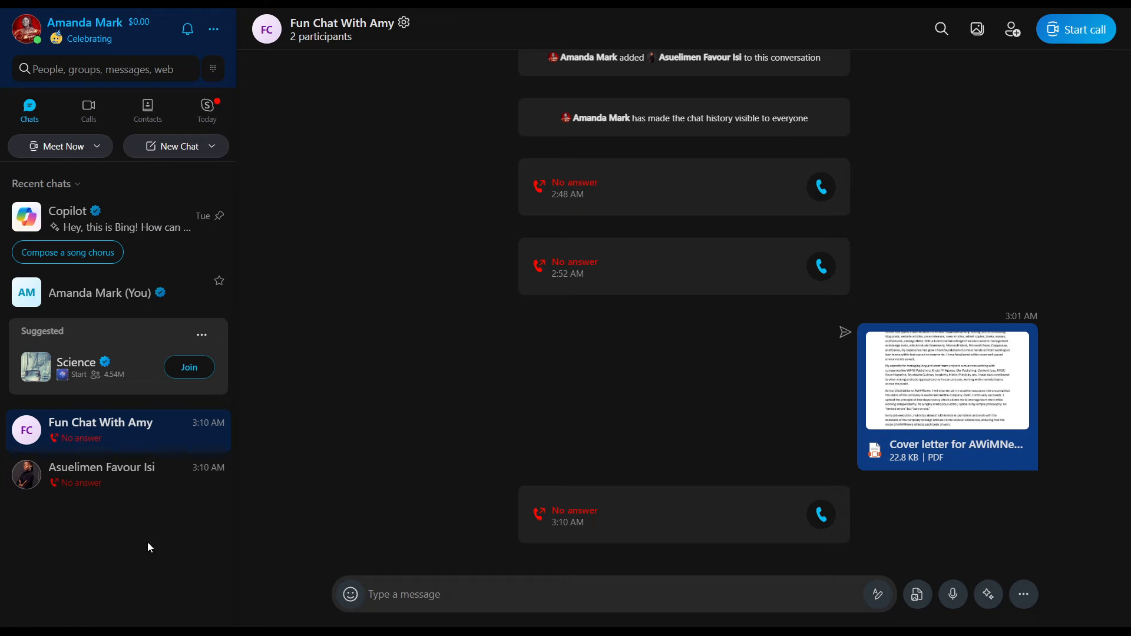
mouse_move(132, 576)
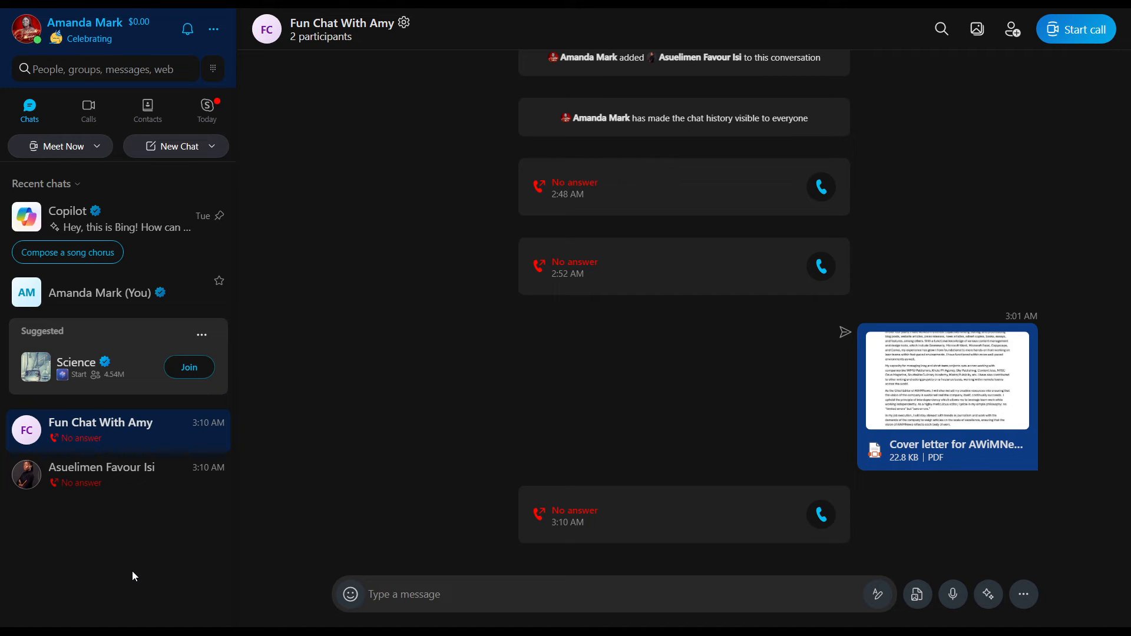
mouse_move(161, 555)
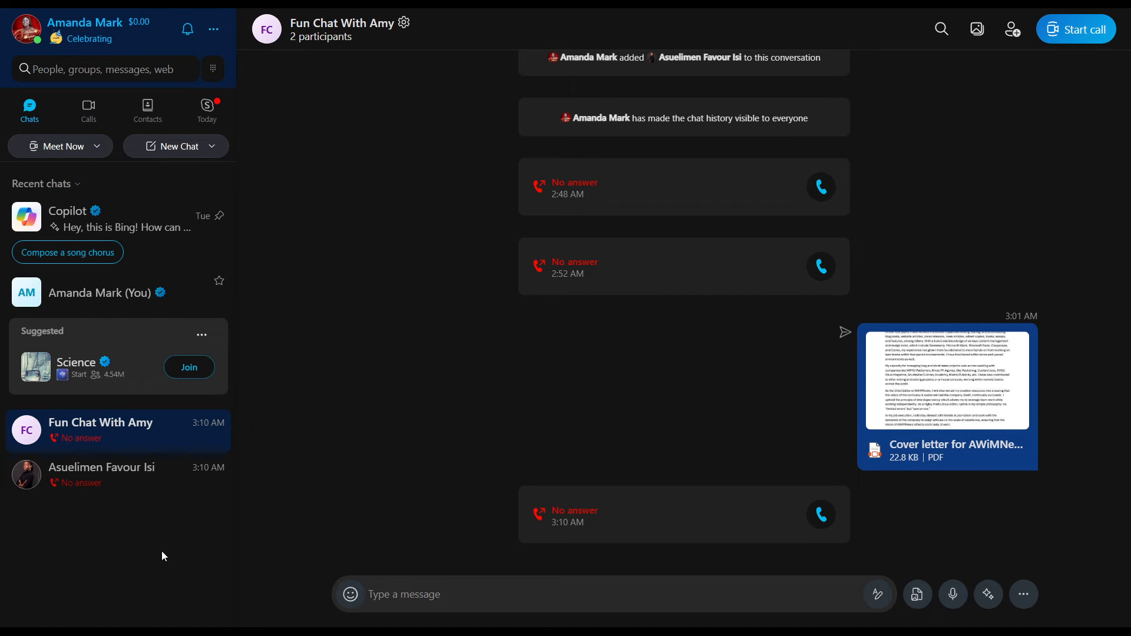
mouse_move(152, 575)
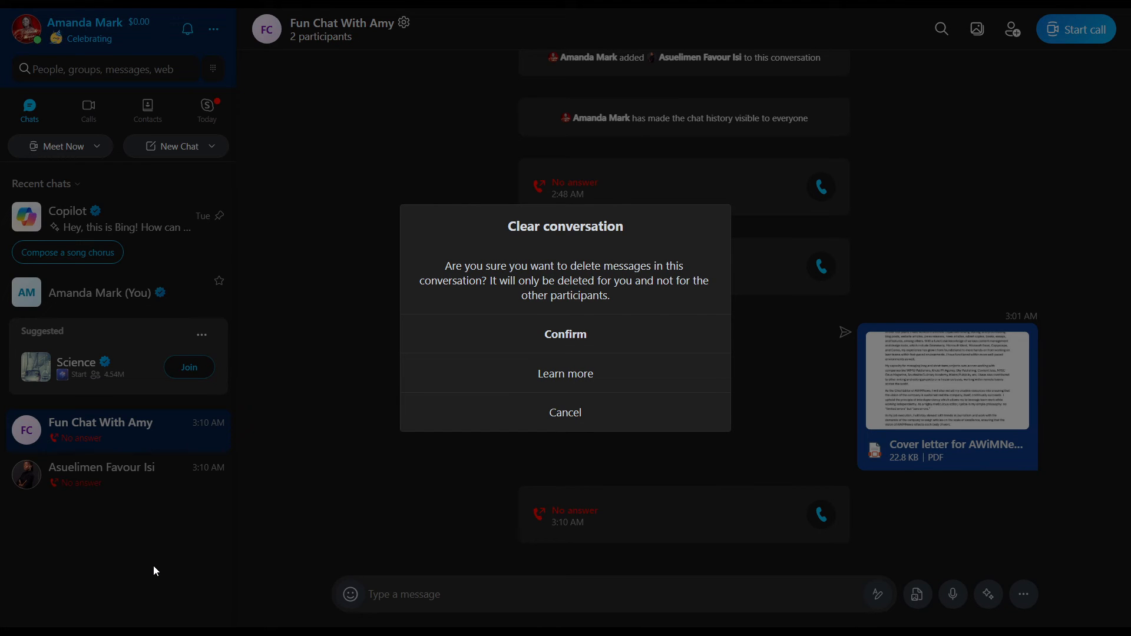
mouse_move(261, 571)
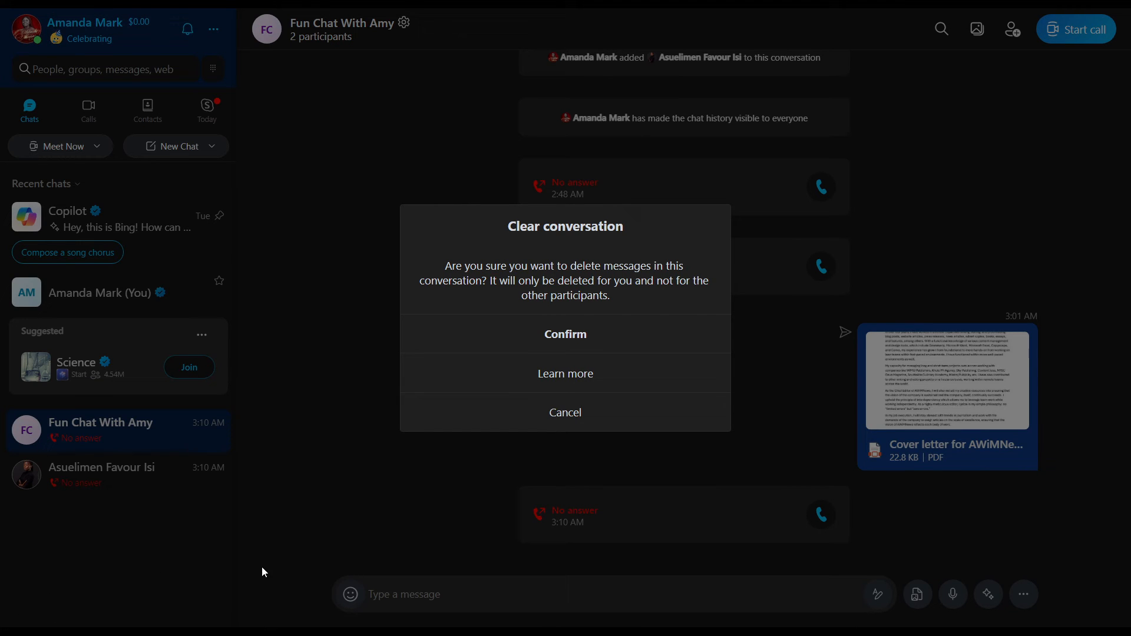
mouse_move(470, 371)
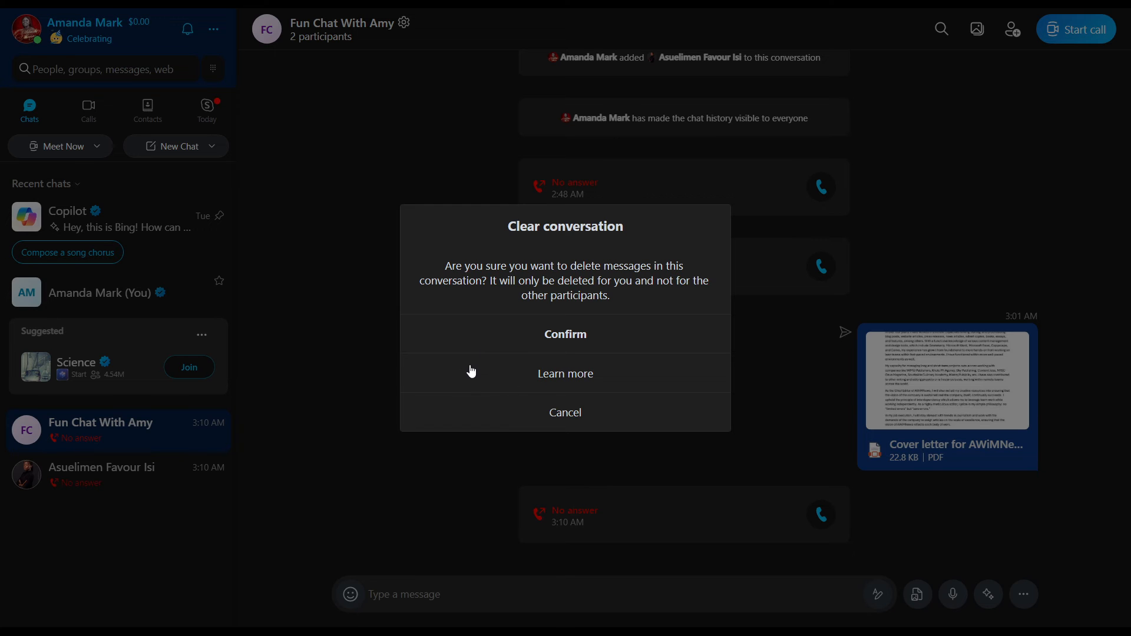
mouse_move(503, 420)
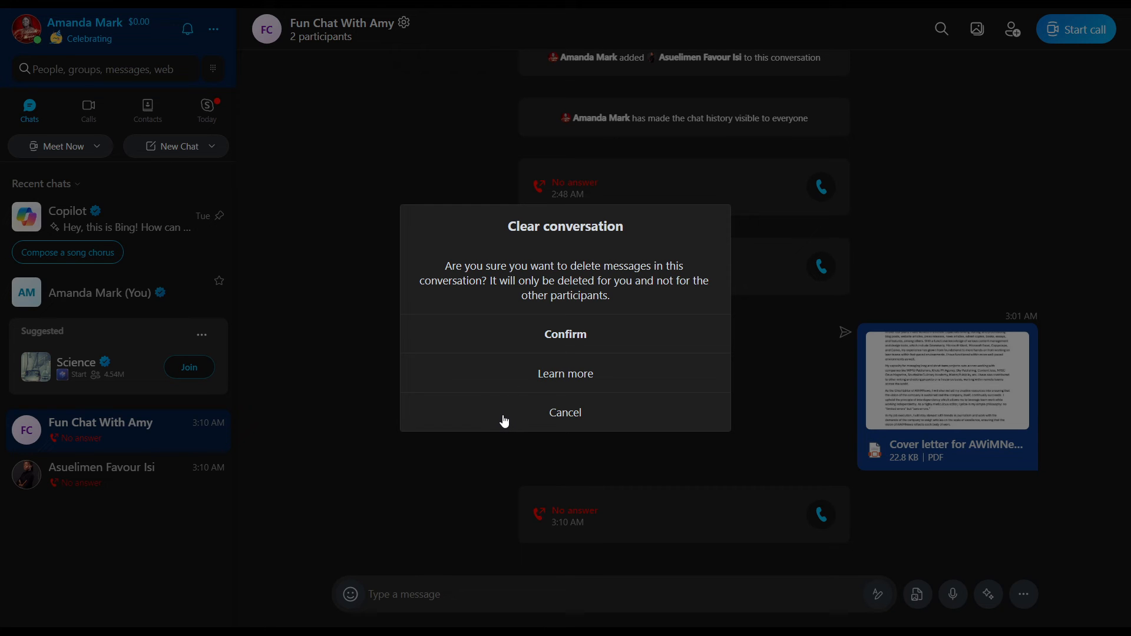
mouse_move(546, 418)
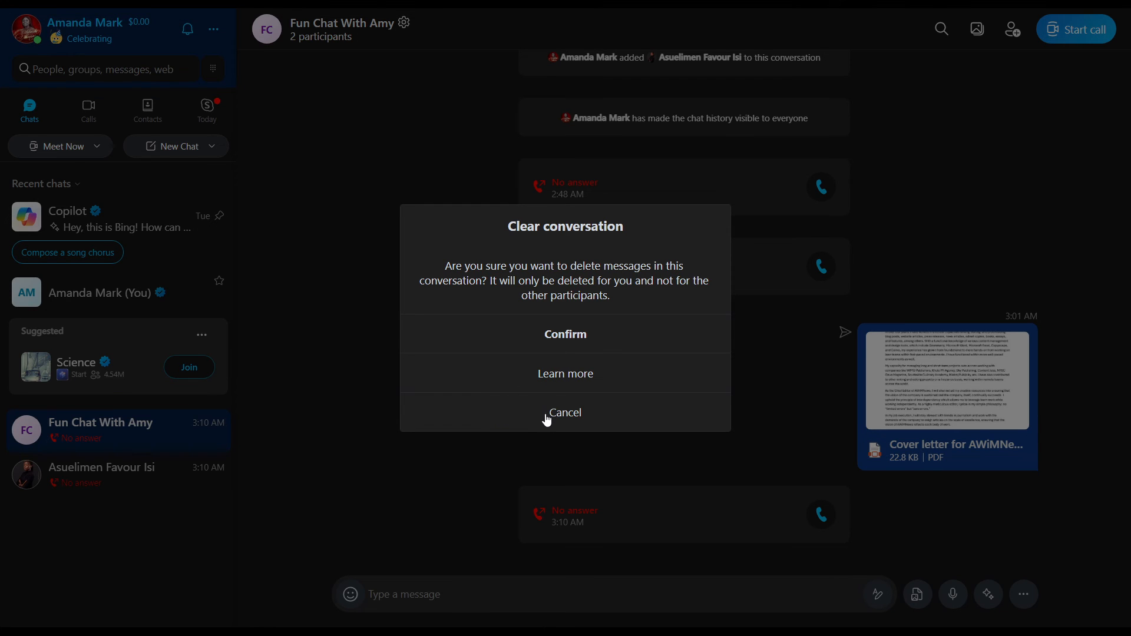
click(564, 413)
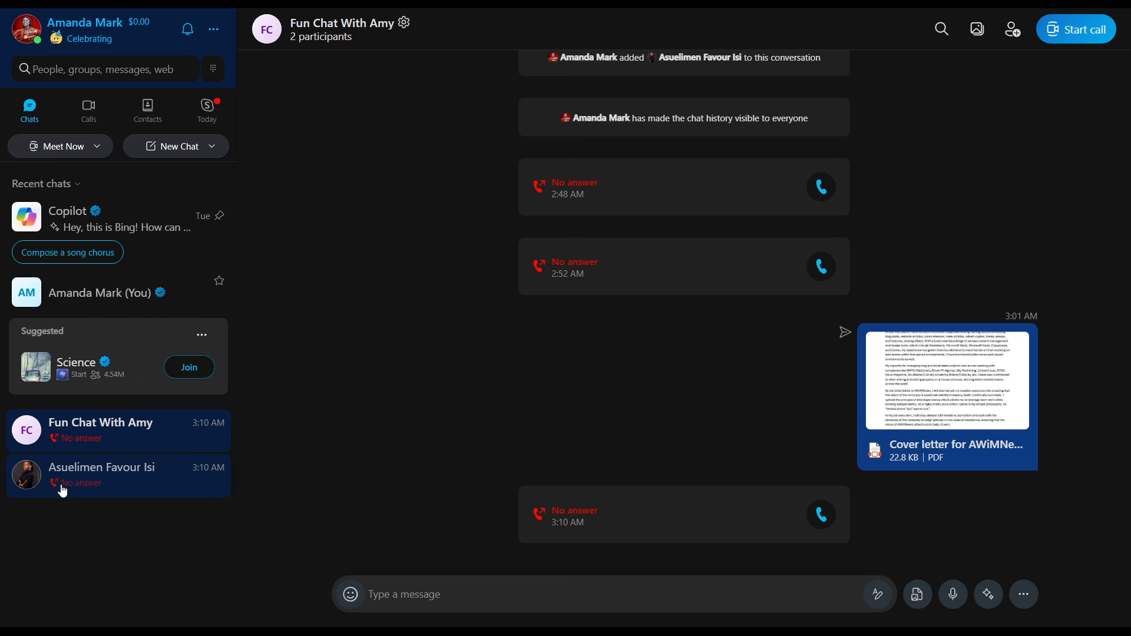
click(115, 475)
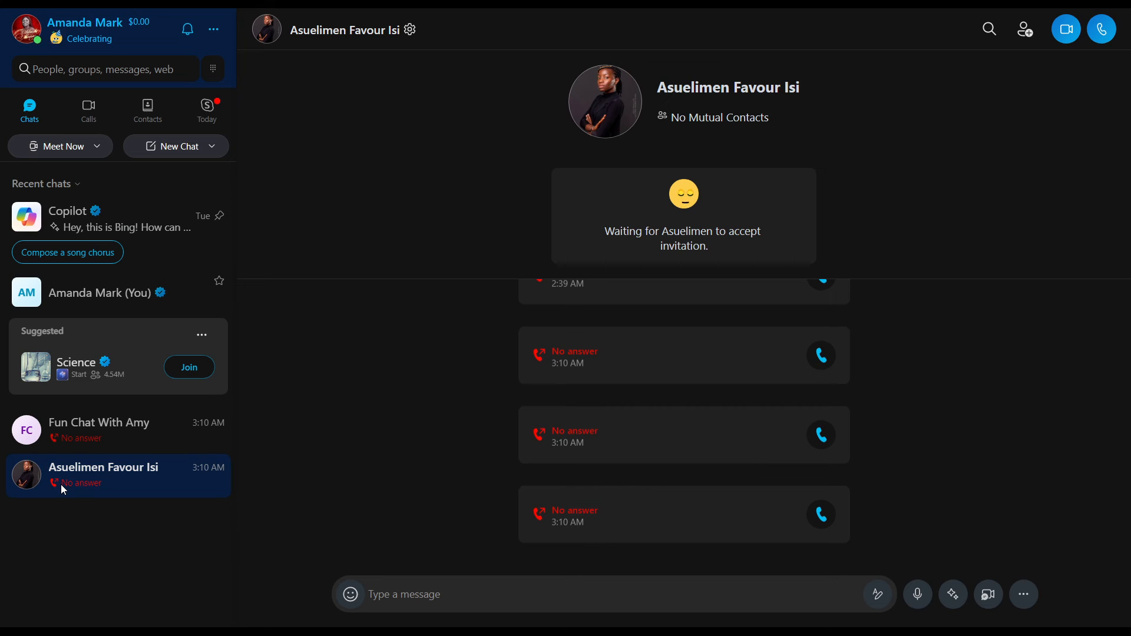
mouse_move(120, 597)
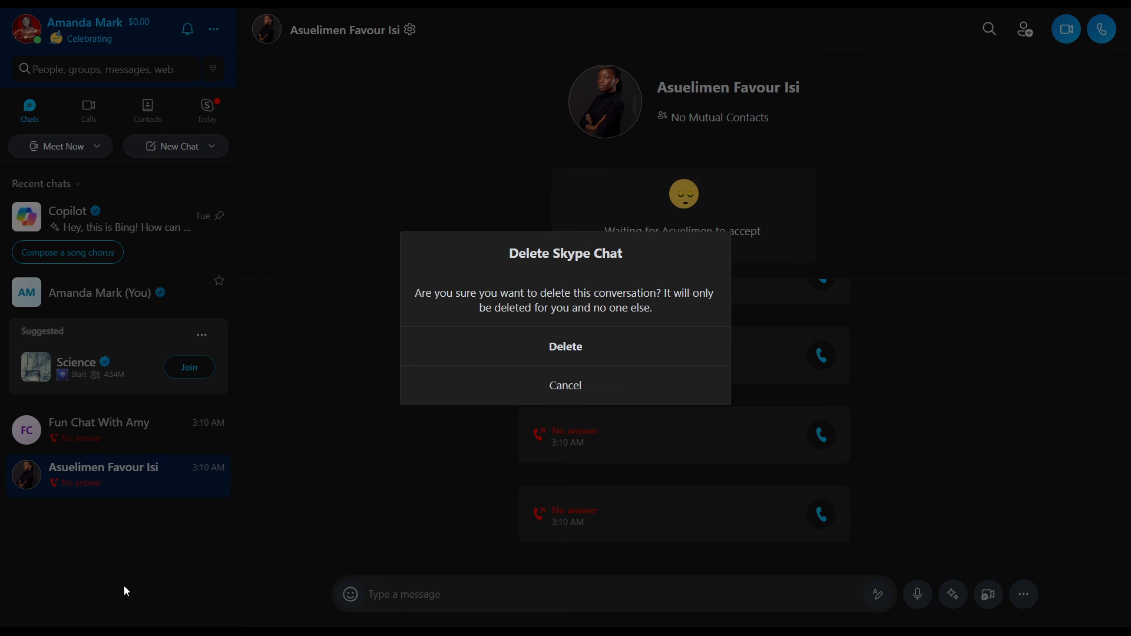
mouse_move(209, 529)
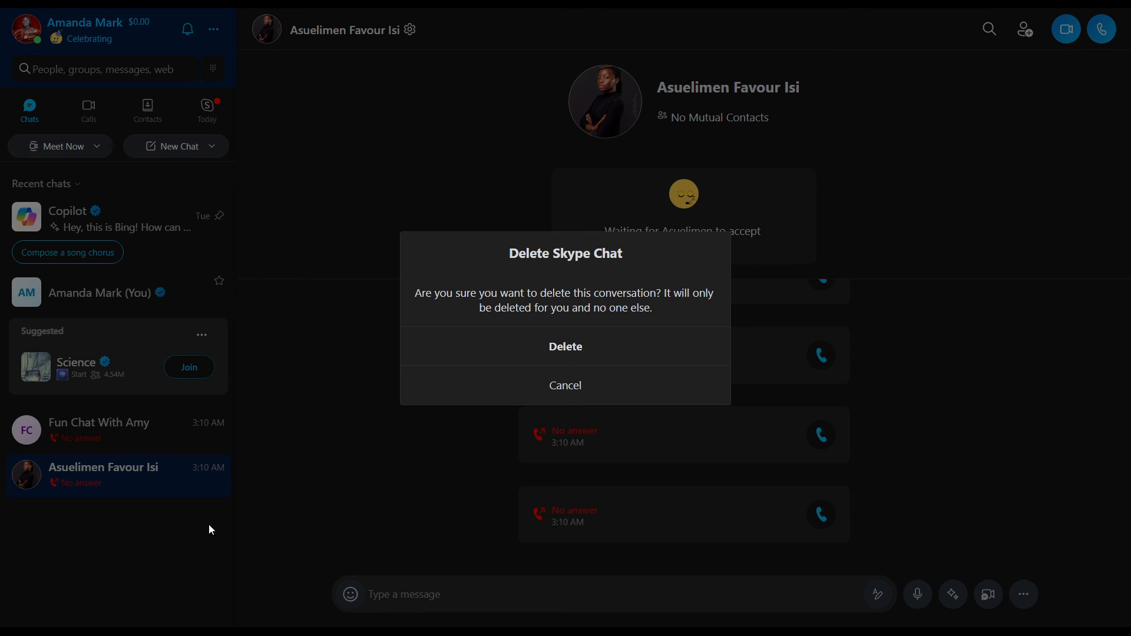
mouse_move(565, 354)
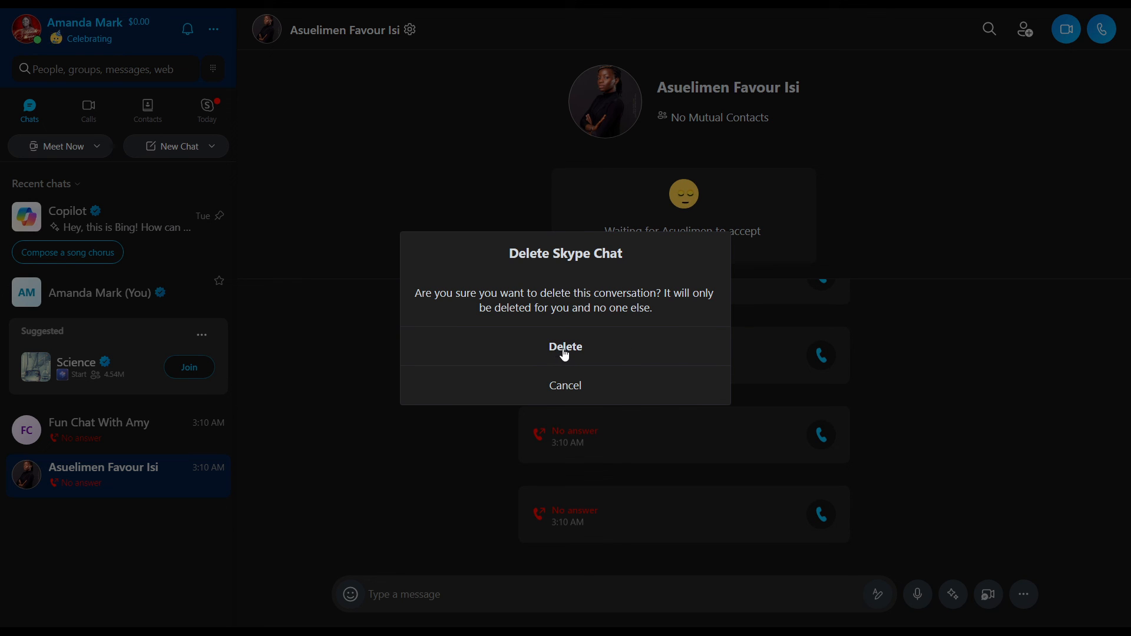
click(566, 347)
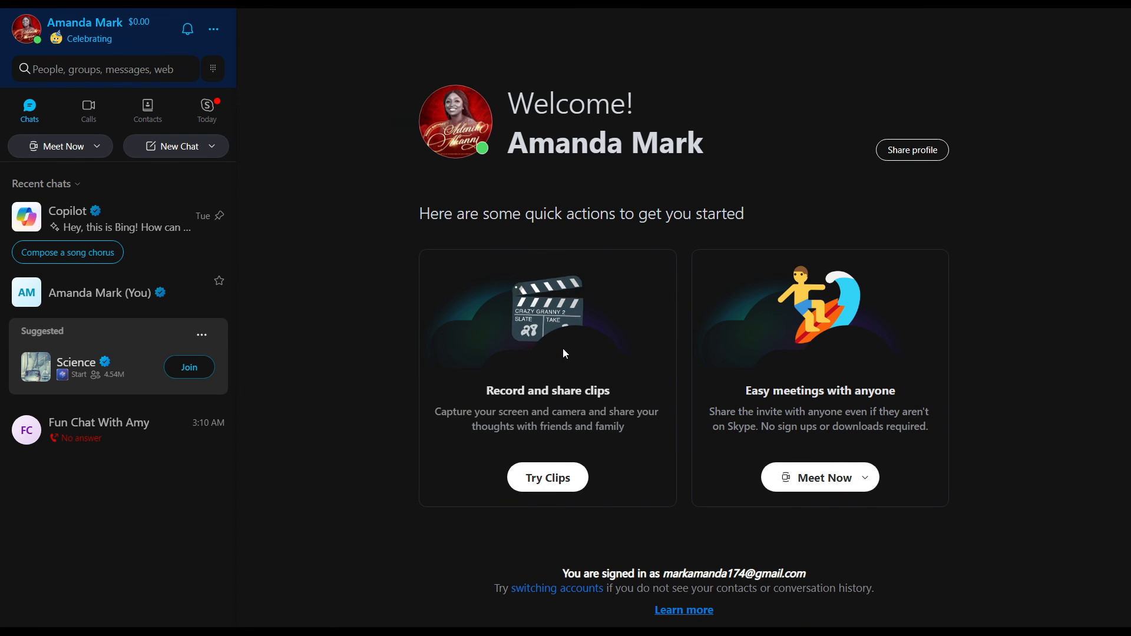
mouse_move(149, 112)
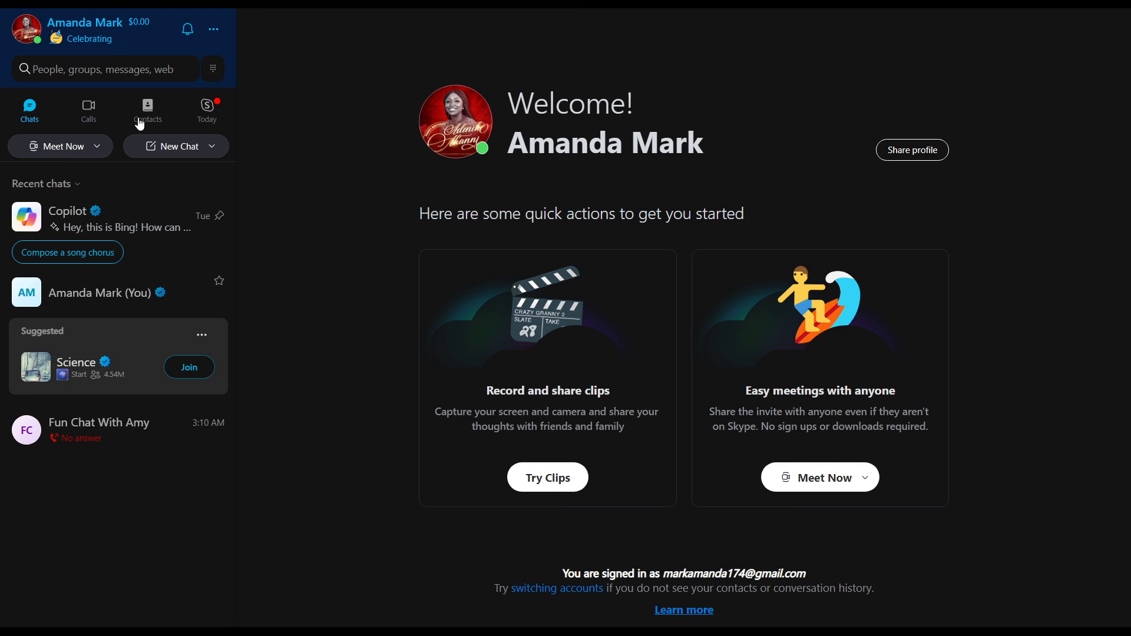
click(147, 111)
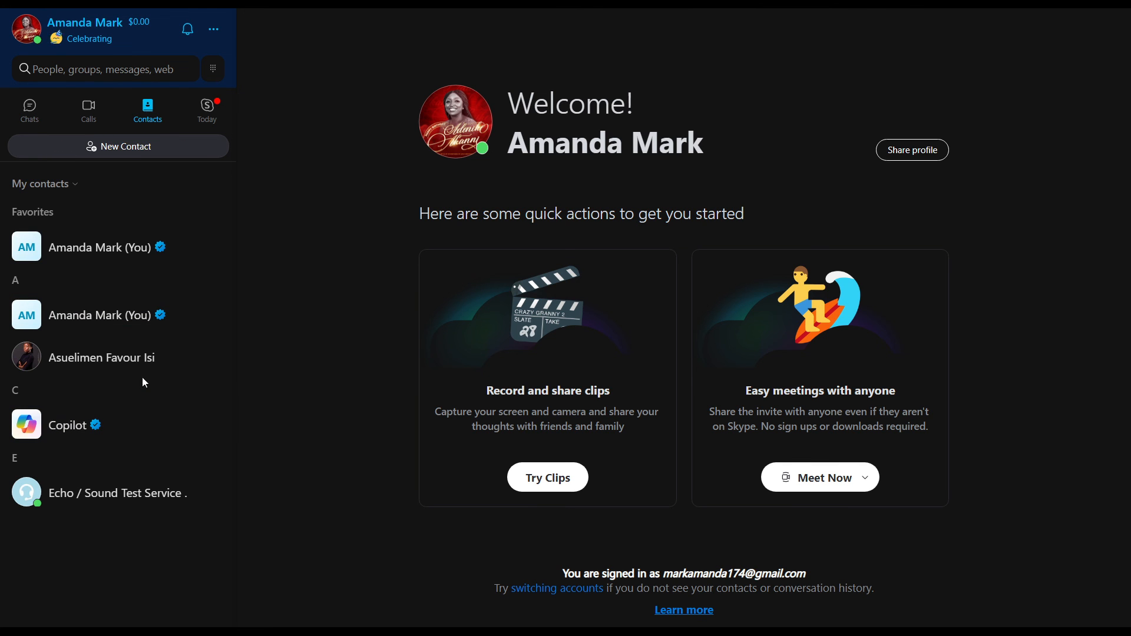
click(101, 357)
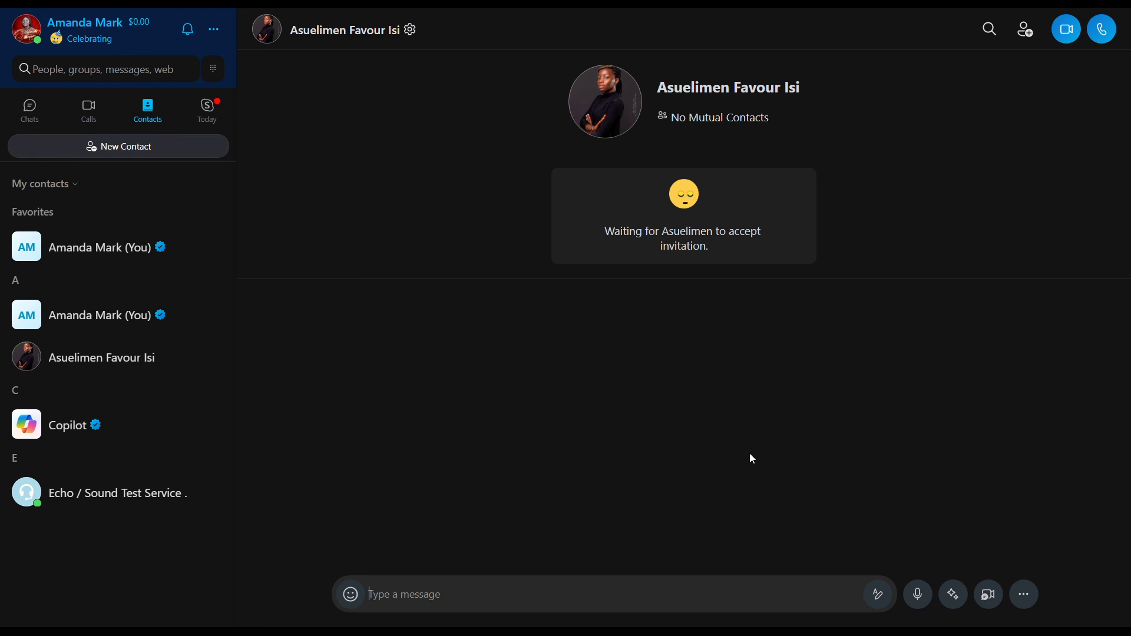